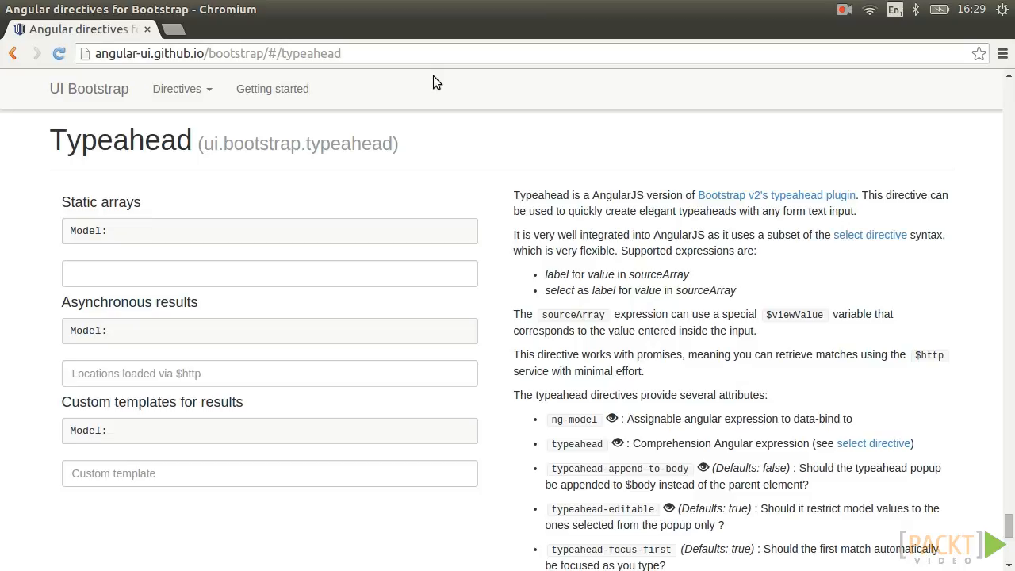
mouse_move(427, 197)
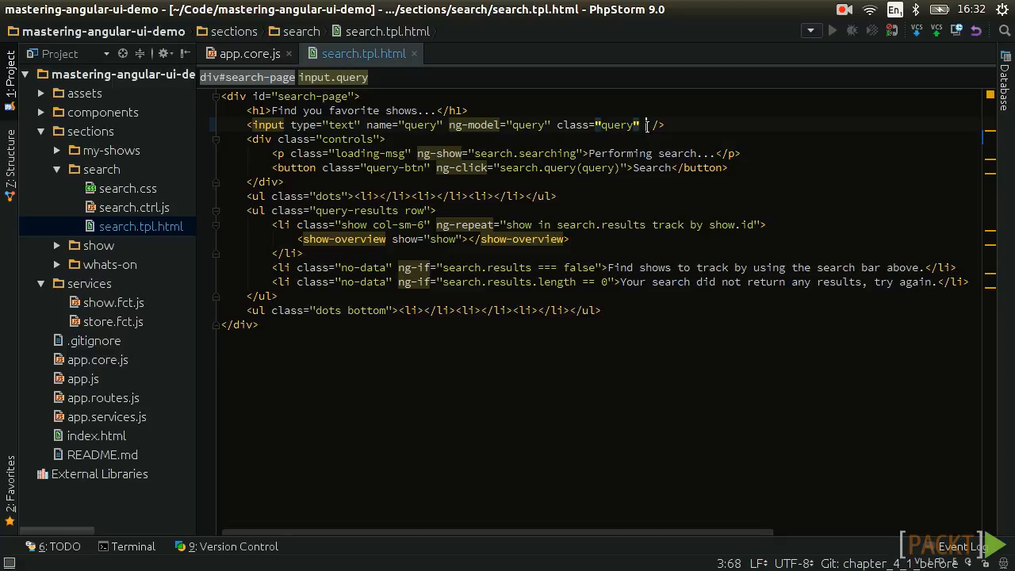
Add typeahead="show for show in search.typeahead($viewValue)" and typeahead-on-select="search.query($item)" to the query input
text(typeahead="show for show in search.typeahead($viewValue)" typeahead-on-select="search.query($item)")
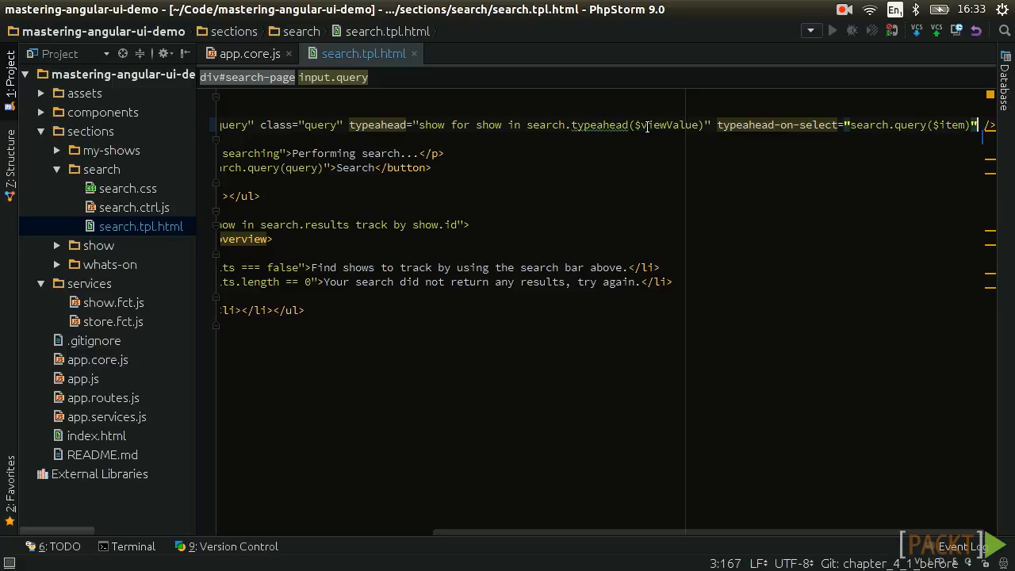
double_click(600, 123)
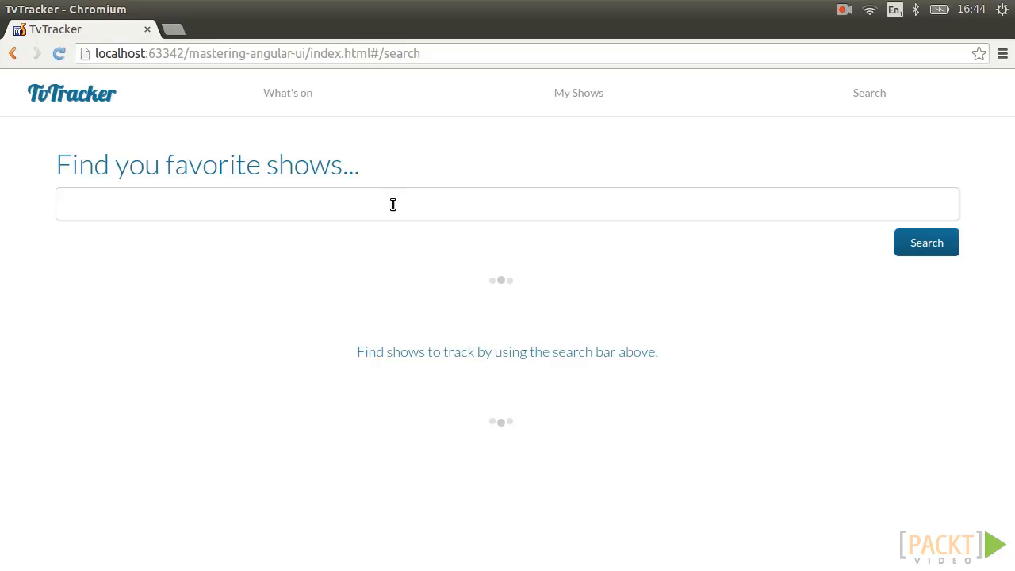
Search 'Game' and pick Game of Thrones from the suggestions, showing its 8.9-rated card
text(Gam)
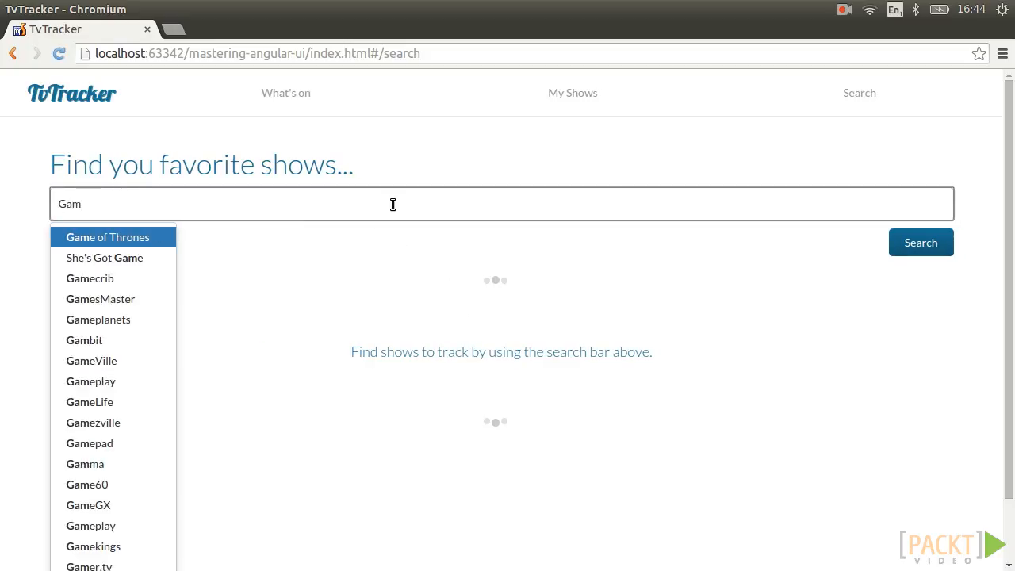
text(e)
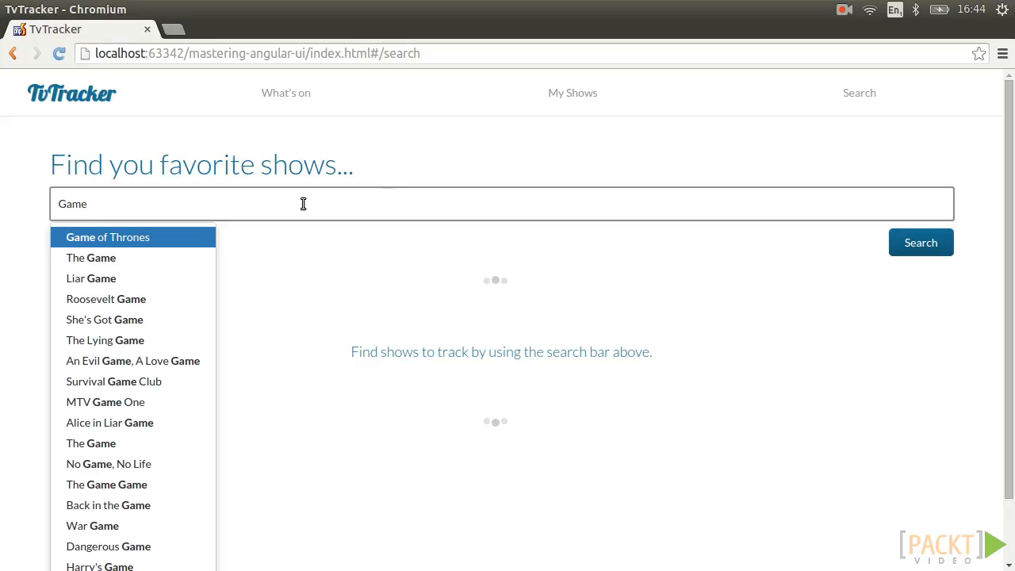
click(108, 236)
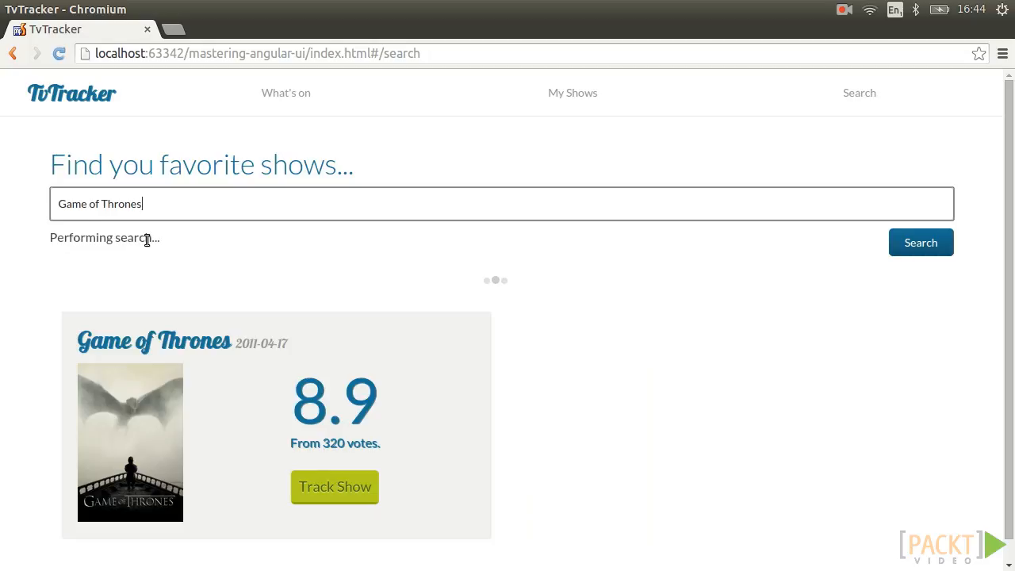